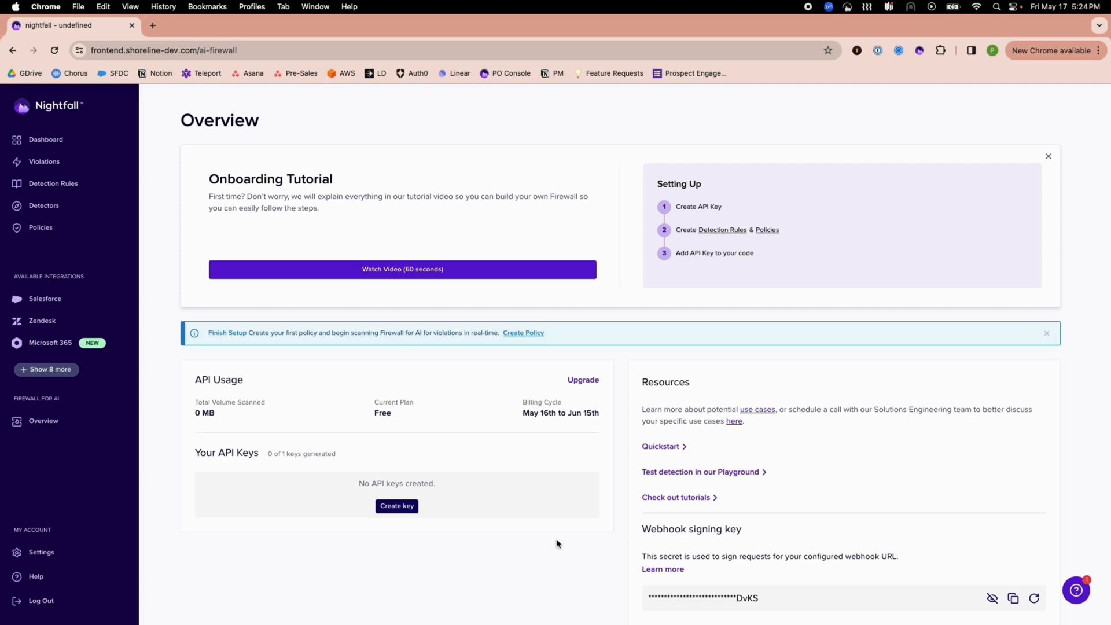
mouse_move(404, 523)
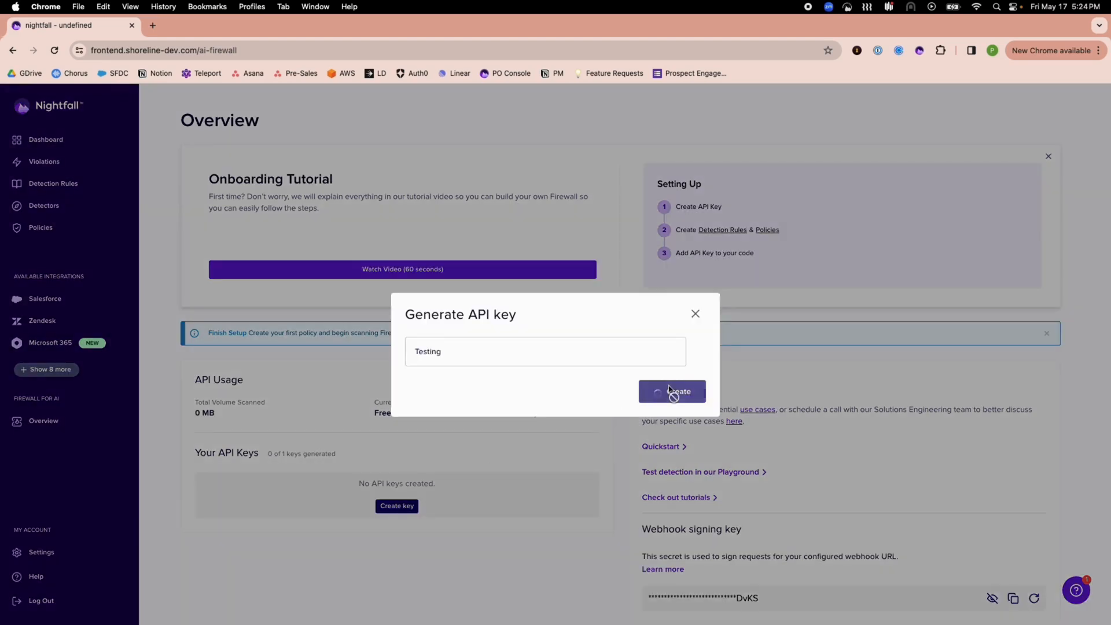
- Generate the API key named Testing and copy the one-time key value
left_click(672, 392)
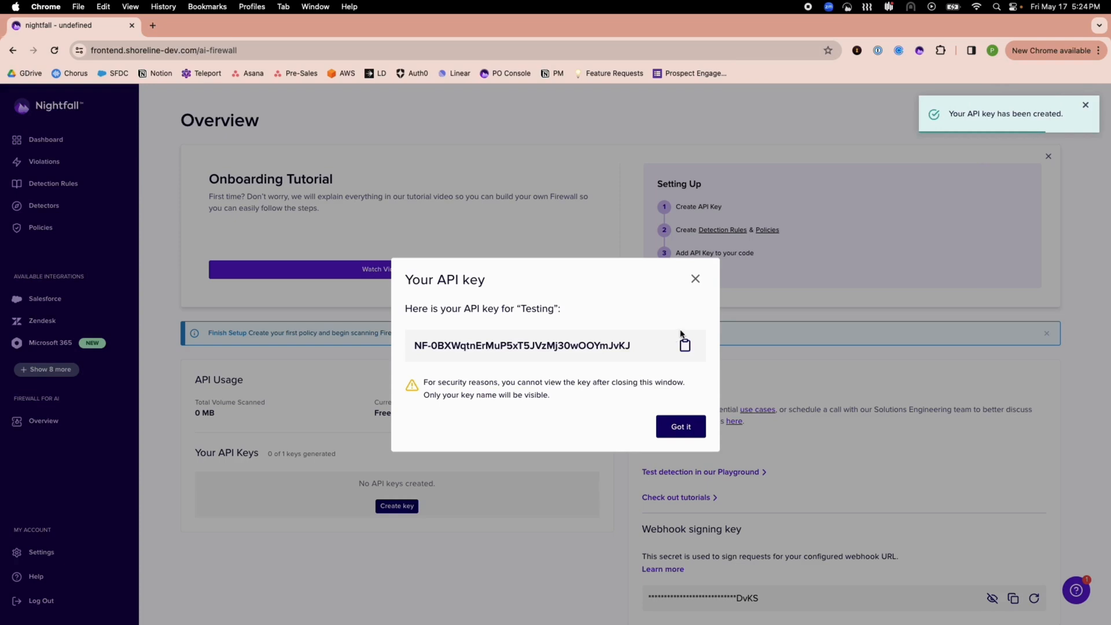
left_click(684, 345)
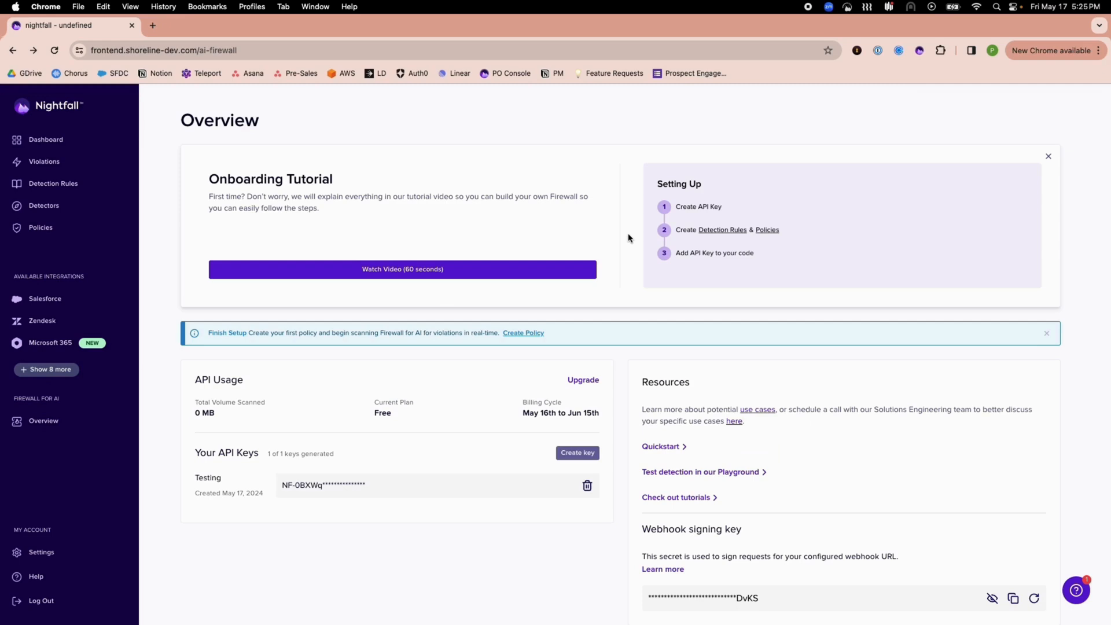
- Start a new detection rule and add the Credit card number detector to it
left_click(53, 184)
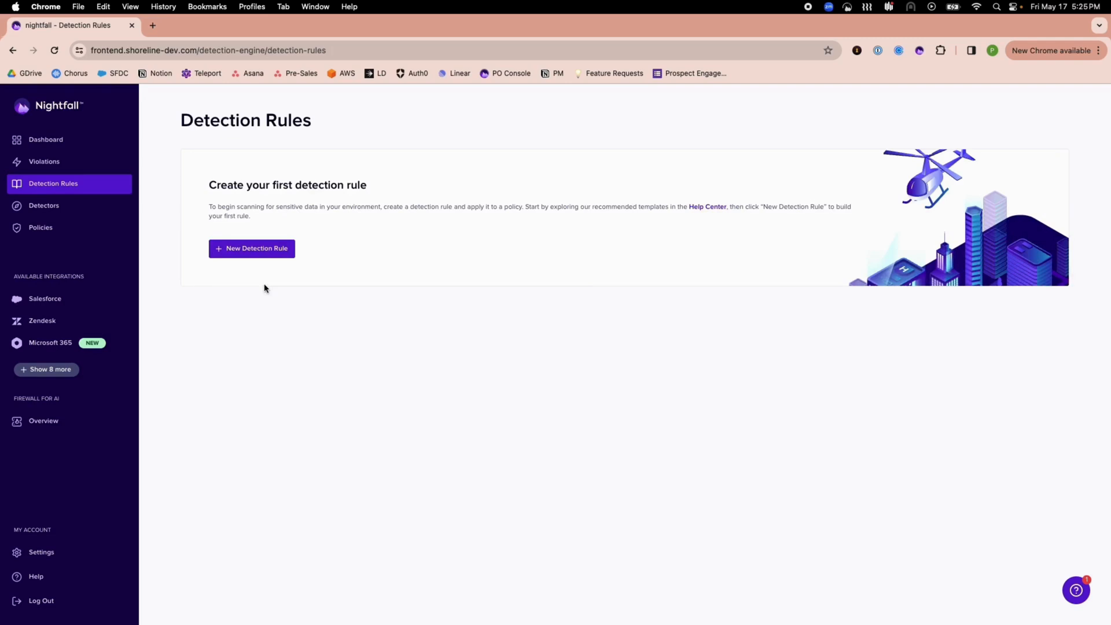
left_click(251, 248)
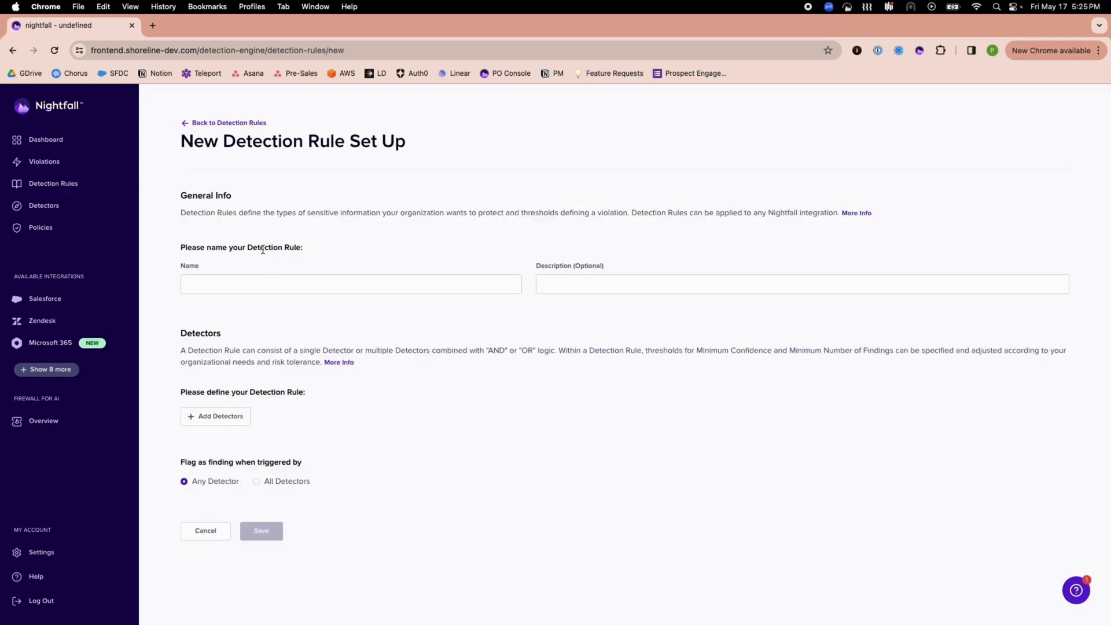
mouse_move(264, 270)
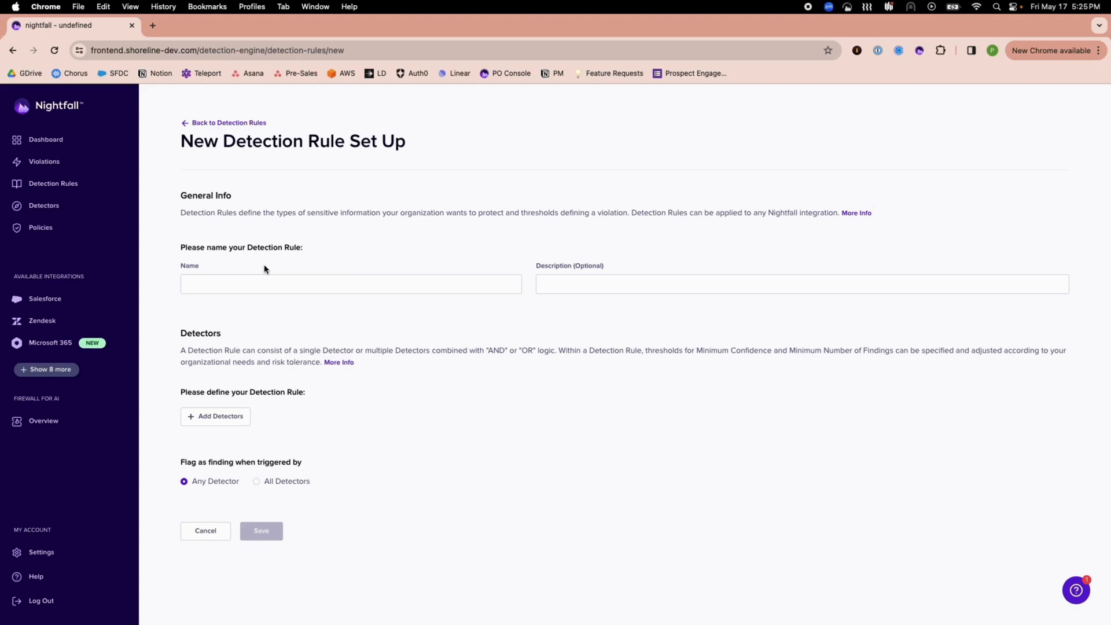
mouse_move(320, 425)
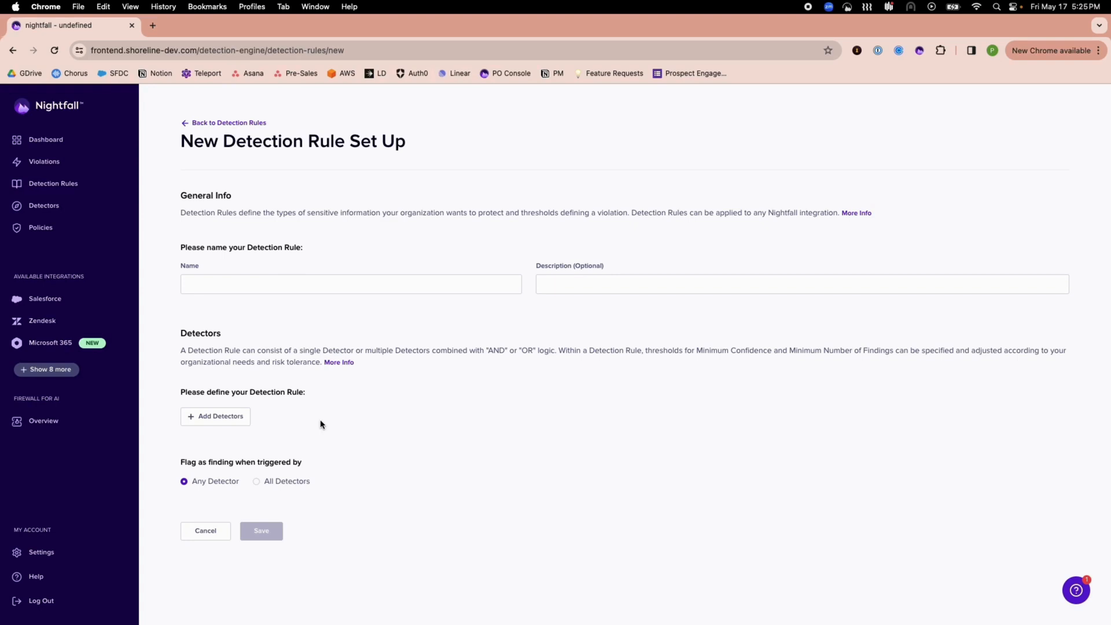
mouse_move(215, 417)
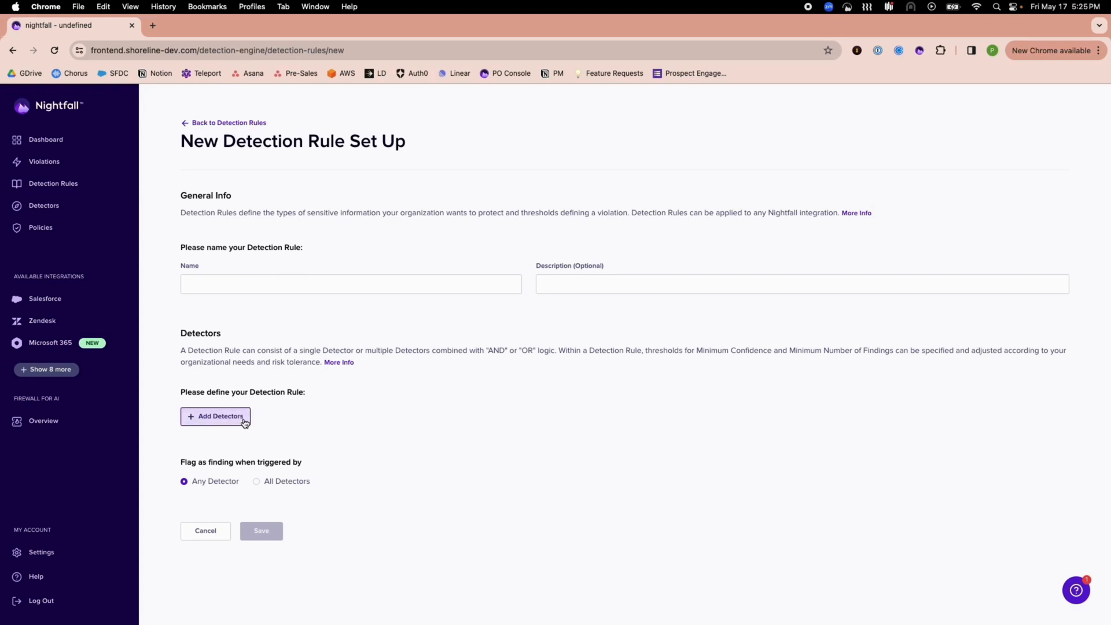
left_click(216, 416)
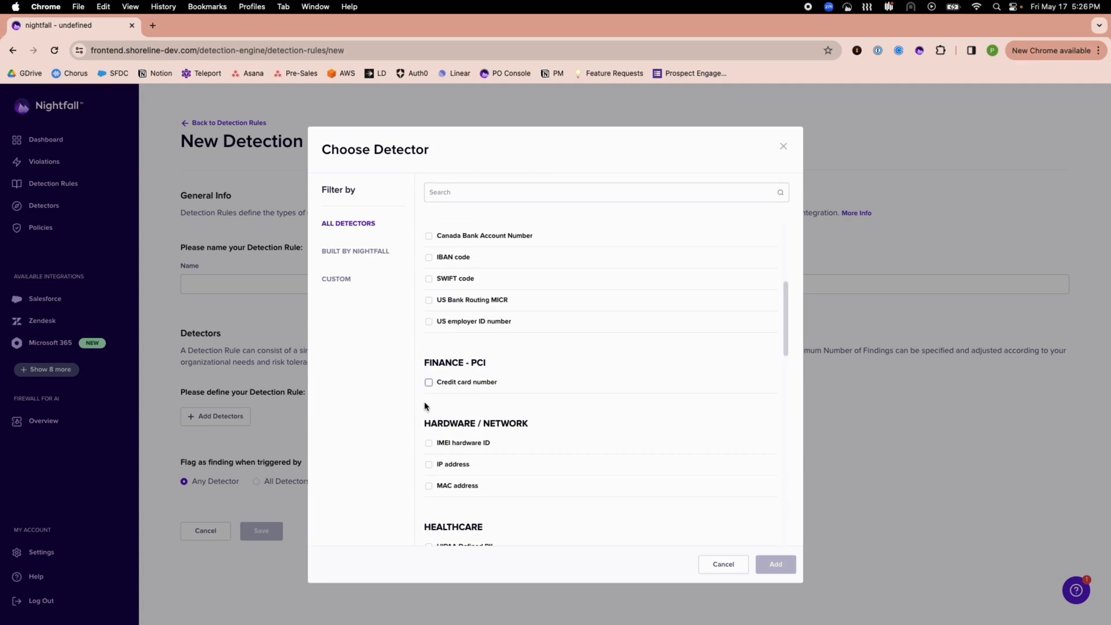
left_click(428, 382)
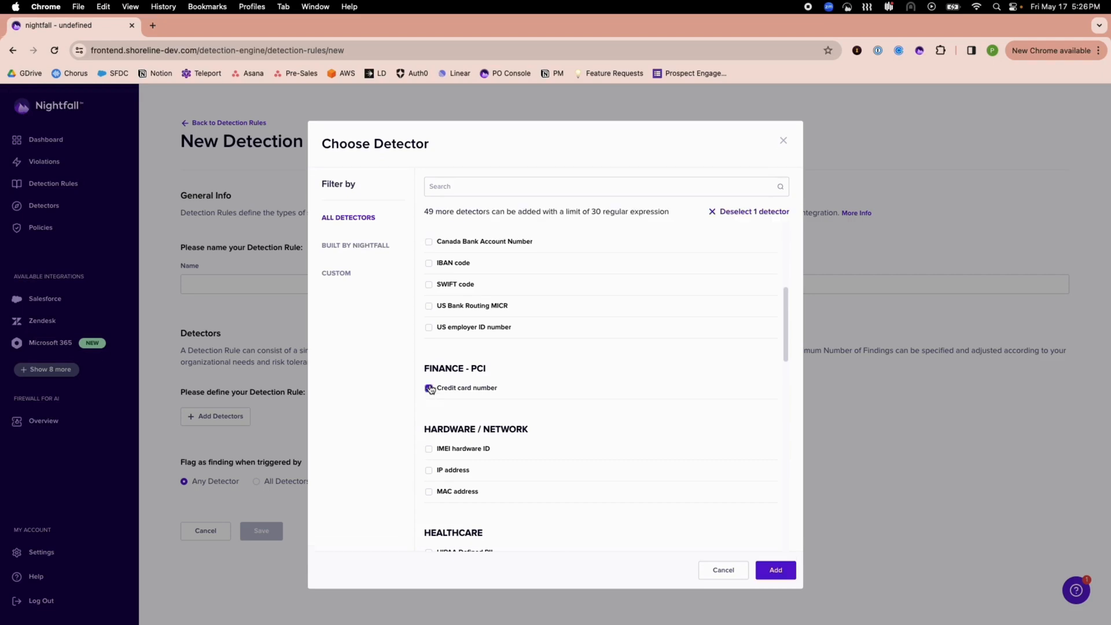
left_click(429, 388)
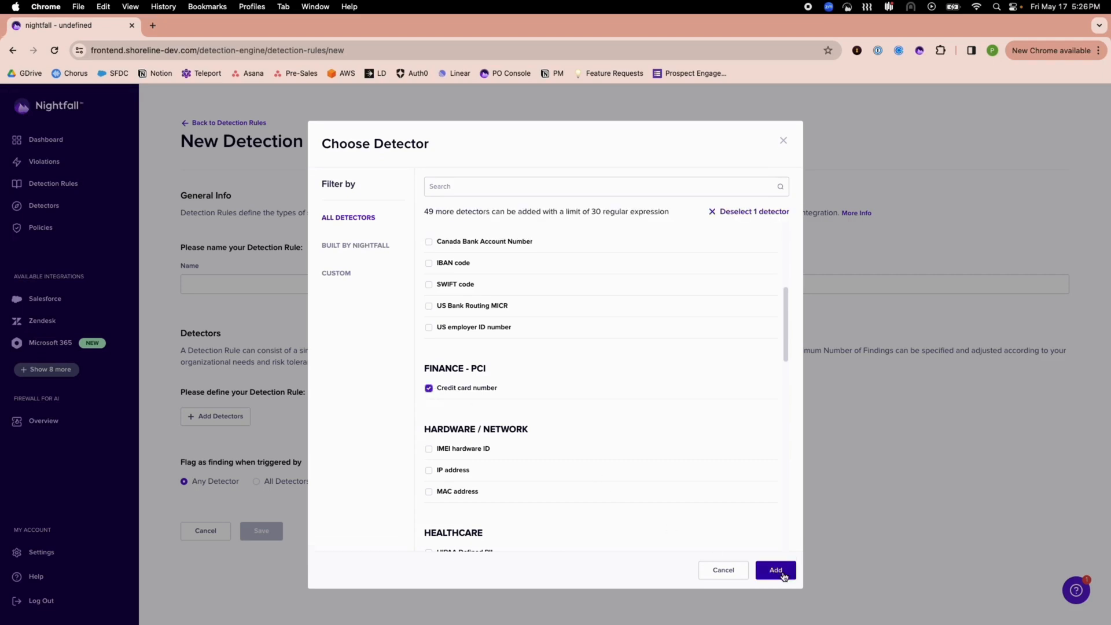
left_click(775, 569)
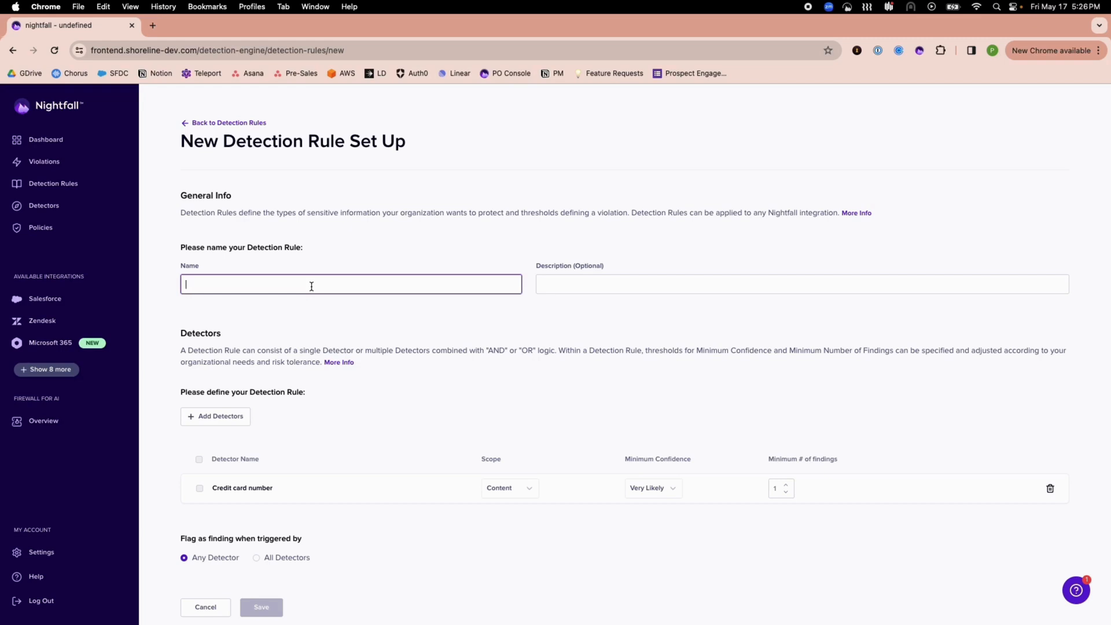
- Name the rule PCI Compliance, keep Minimum Confidence at Very Likely, and save it
type("PCI Compliance")
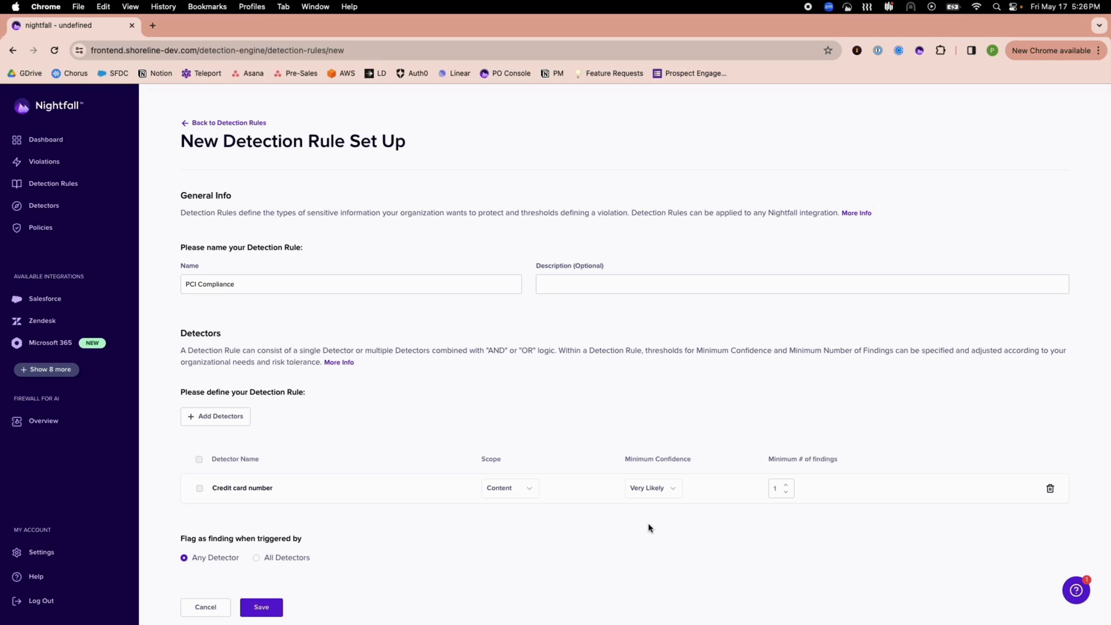
left_click(652, 491)
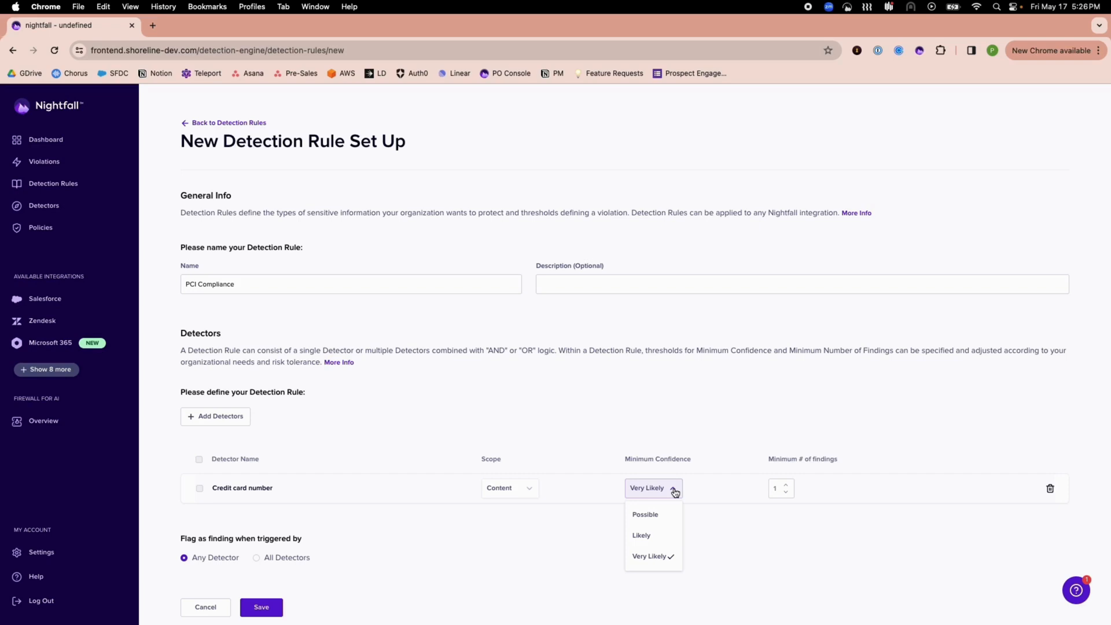
mouse_move(533, 546)
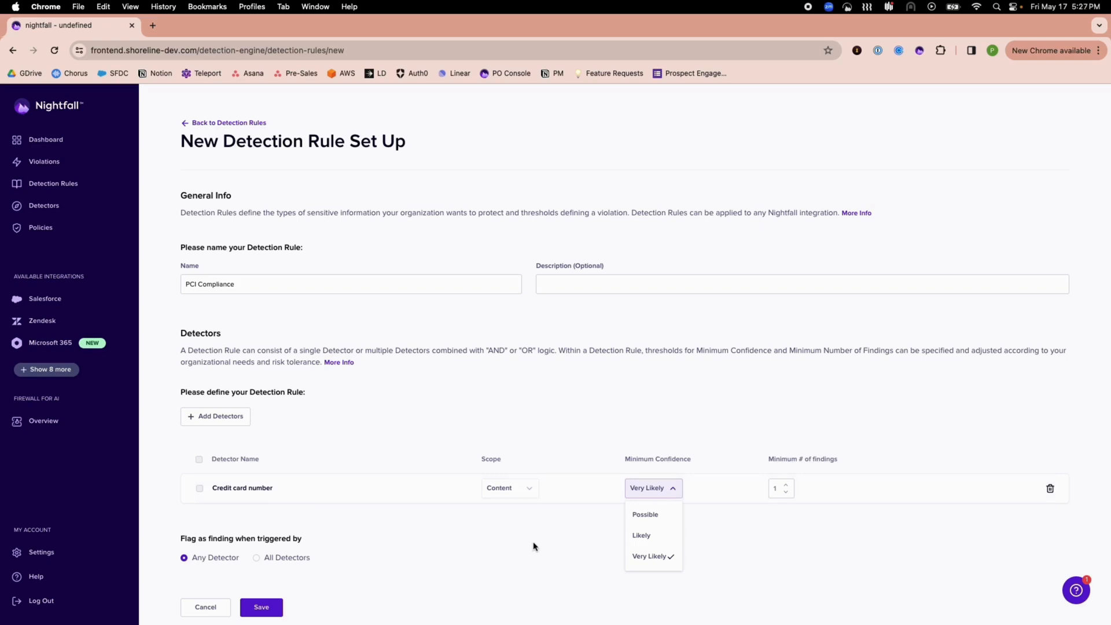
left_click(260, 607)
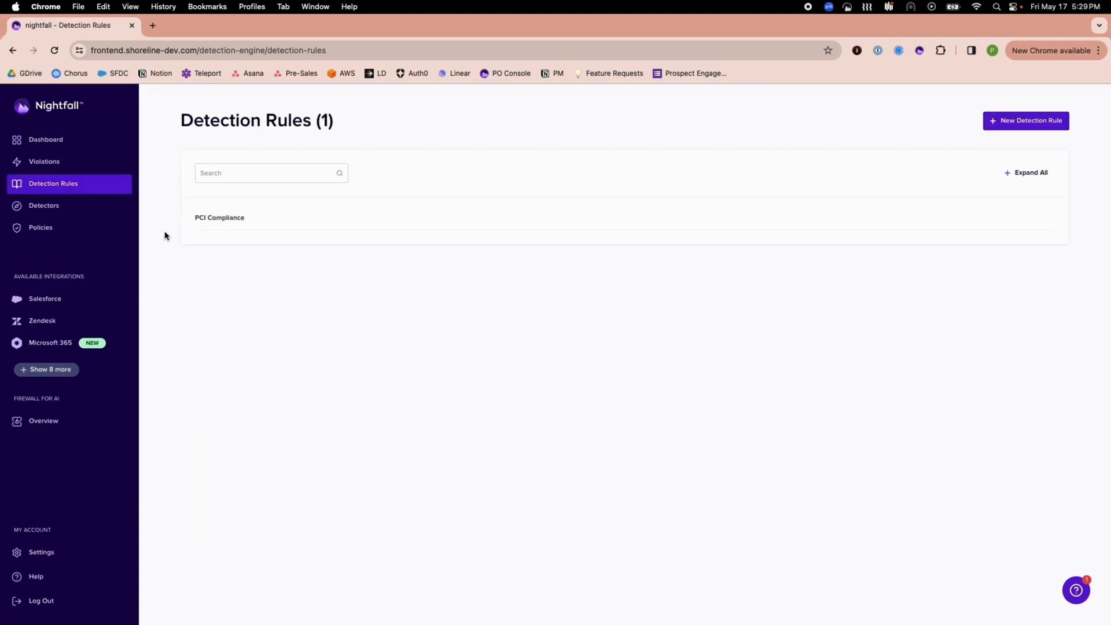
- Create a Firewall for AI policy named Demo that includes the PCI Compliance rule
left_click(41, 229)
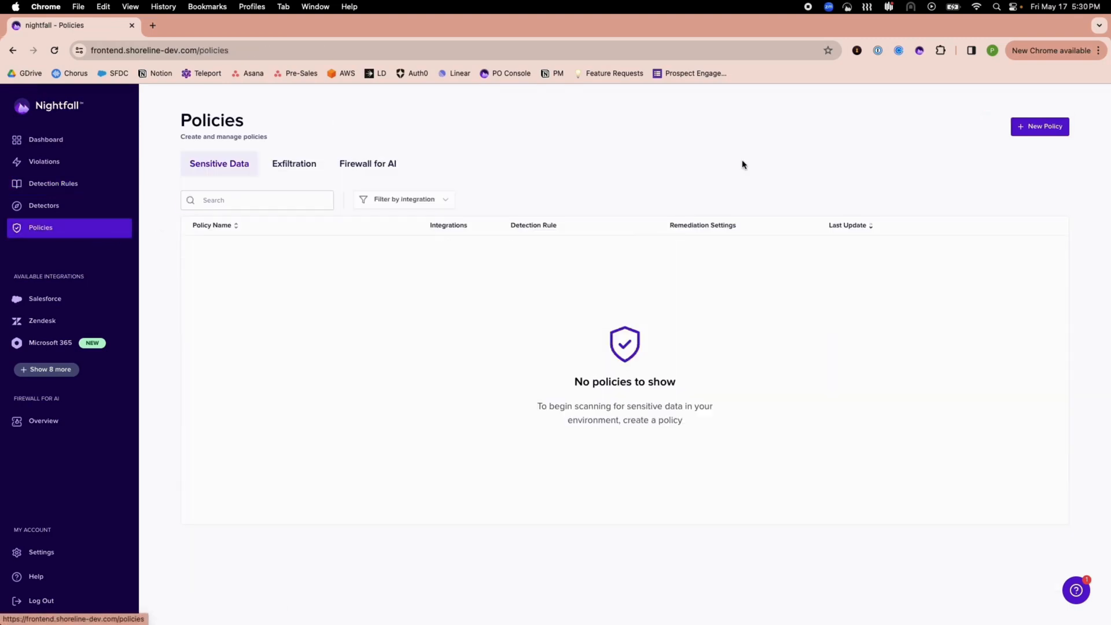
left_click(1040, 126)
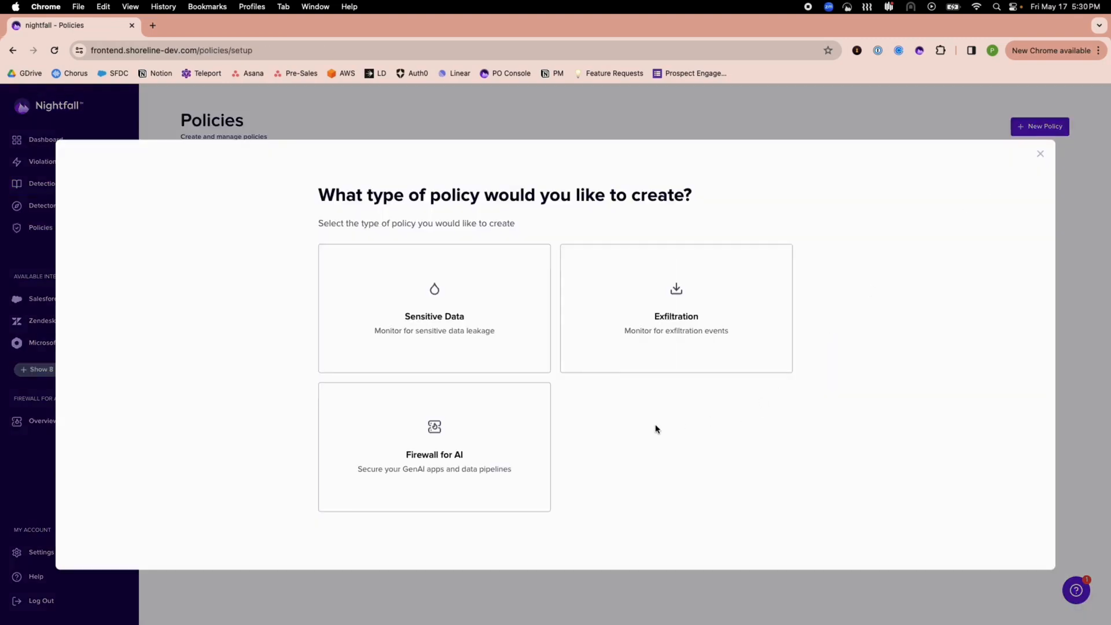
left_click(434, 447)
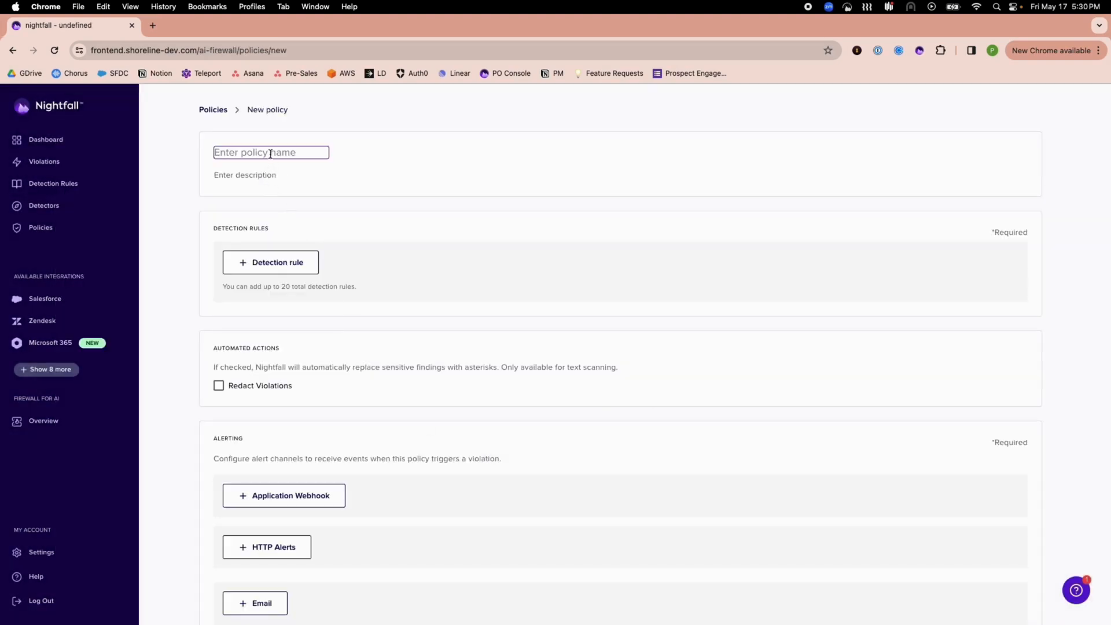
type("Demo")
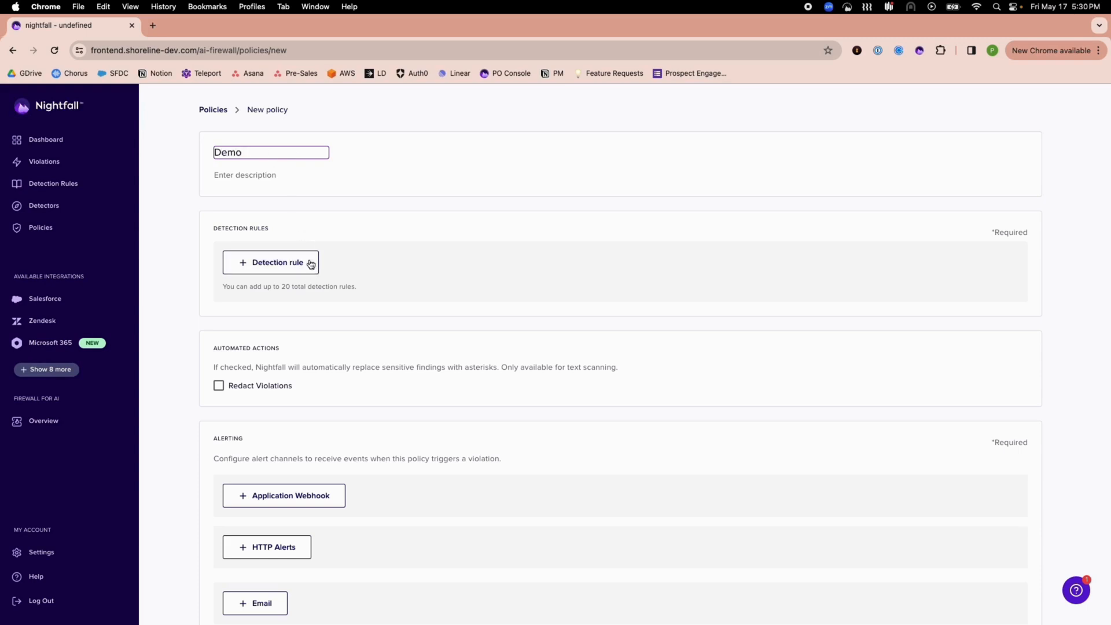
left_click(271, 263)
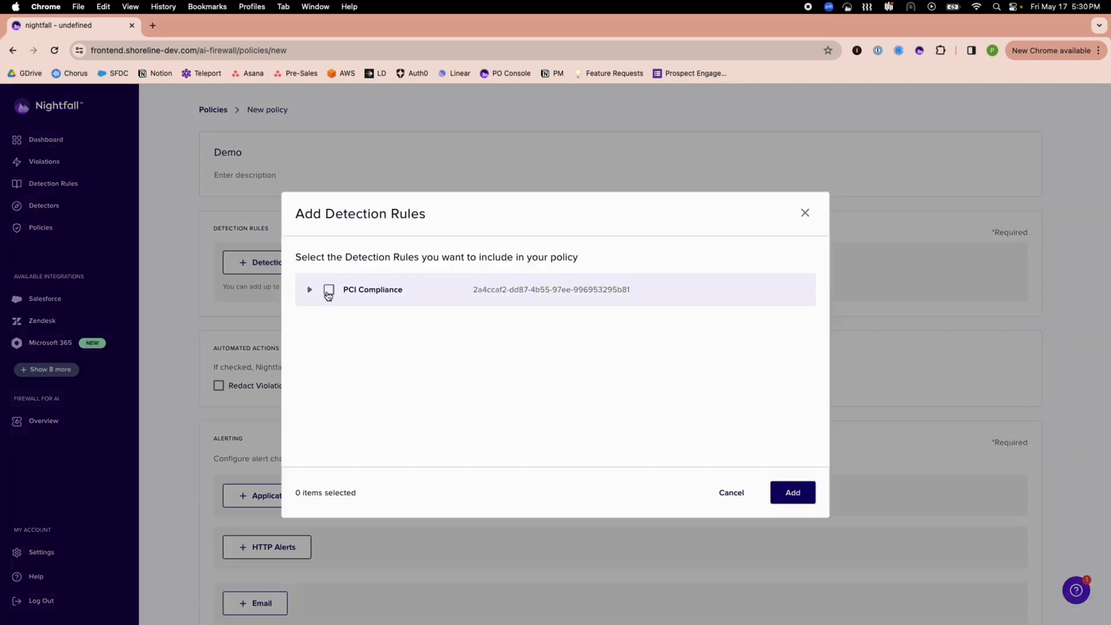
left_click(792, 492)
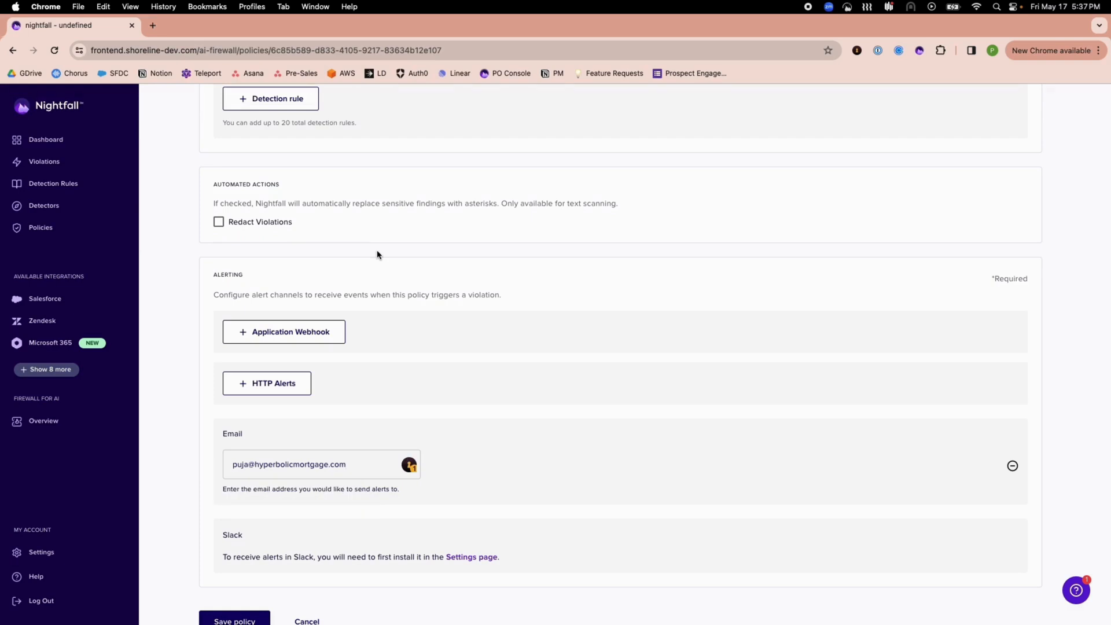
- Enable Redact Violations on the Demo policy and save it
left_click(219, 223)
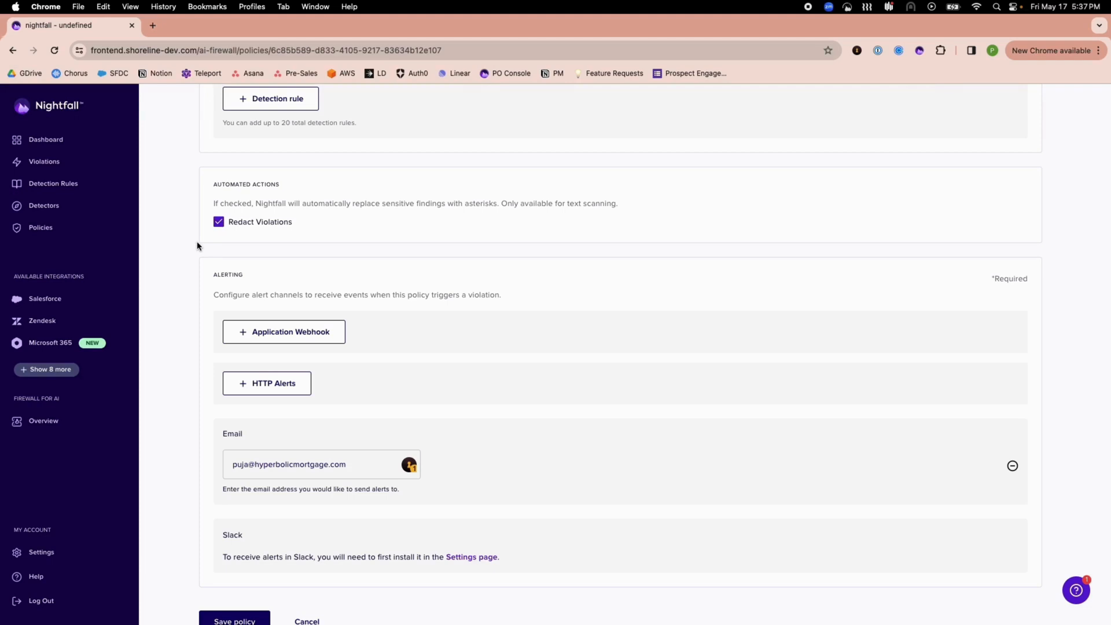
scroll("down", 3)
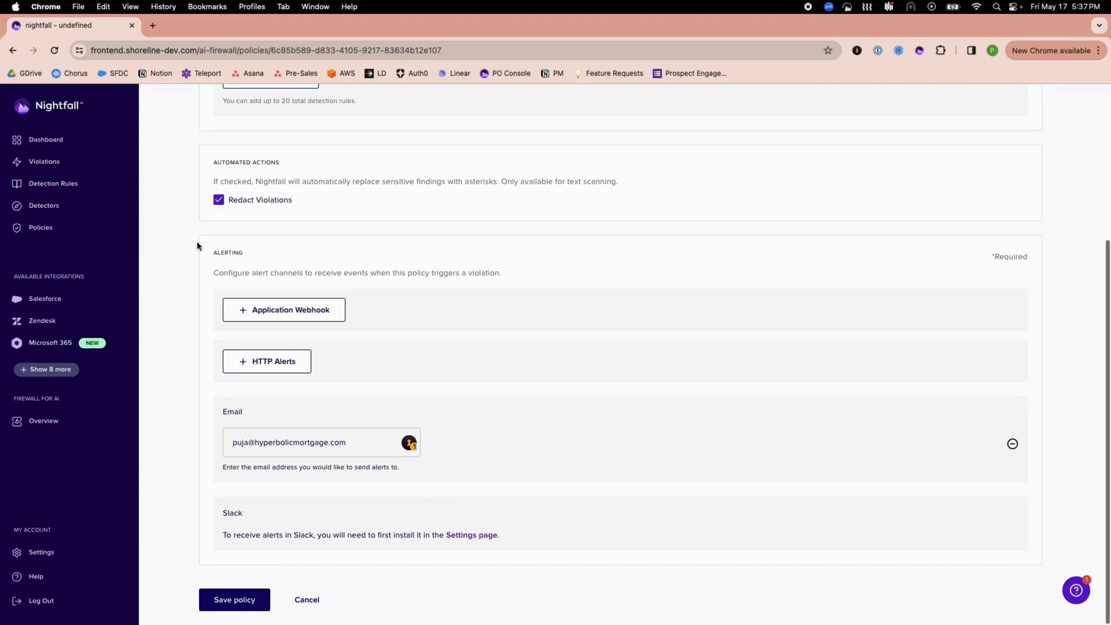
left_click(234, 600)
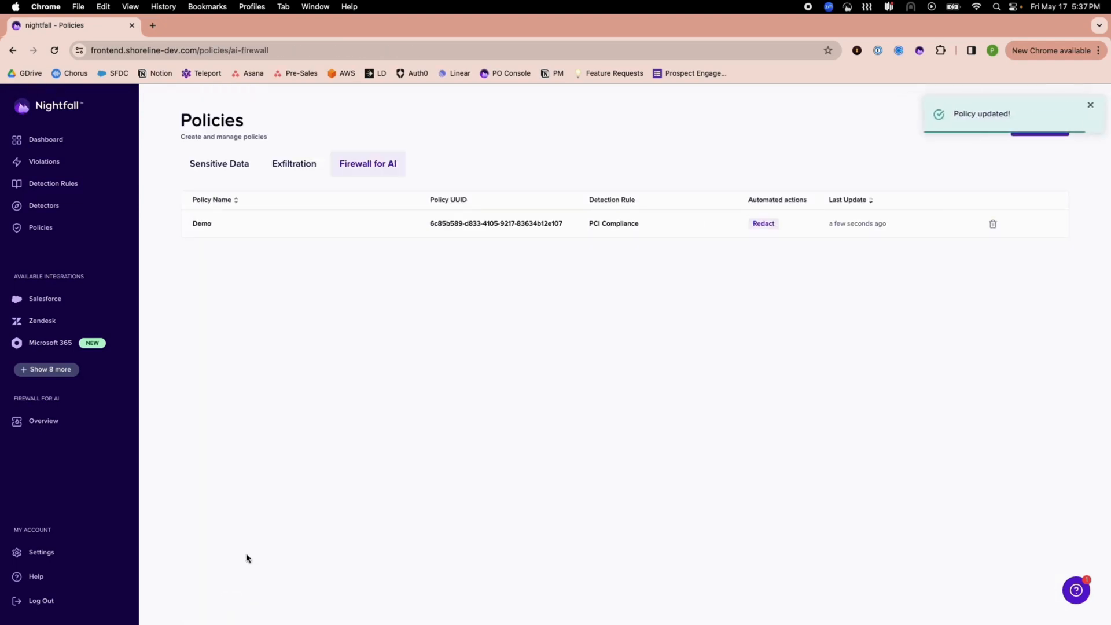
mouse_move(504, 223)
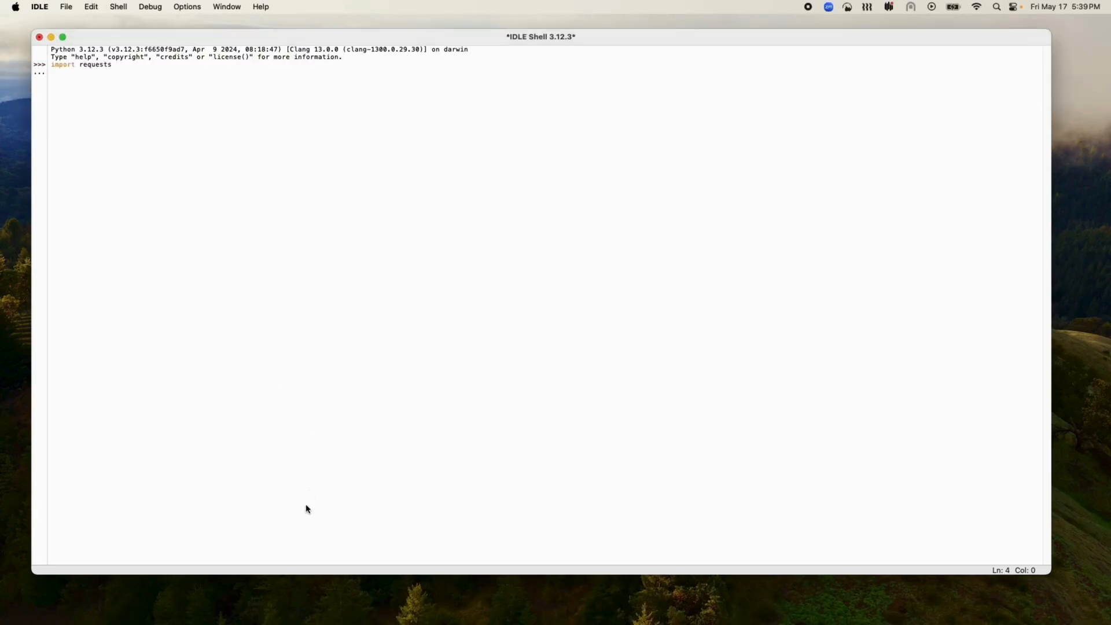
key("Return")
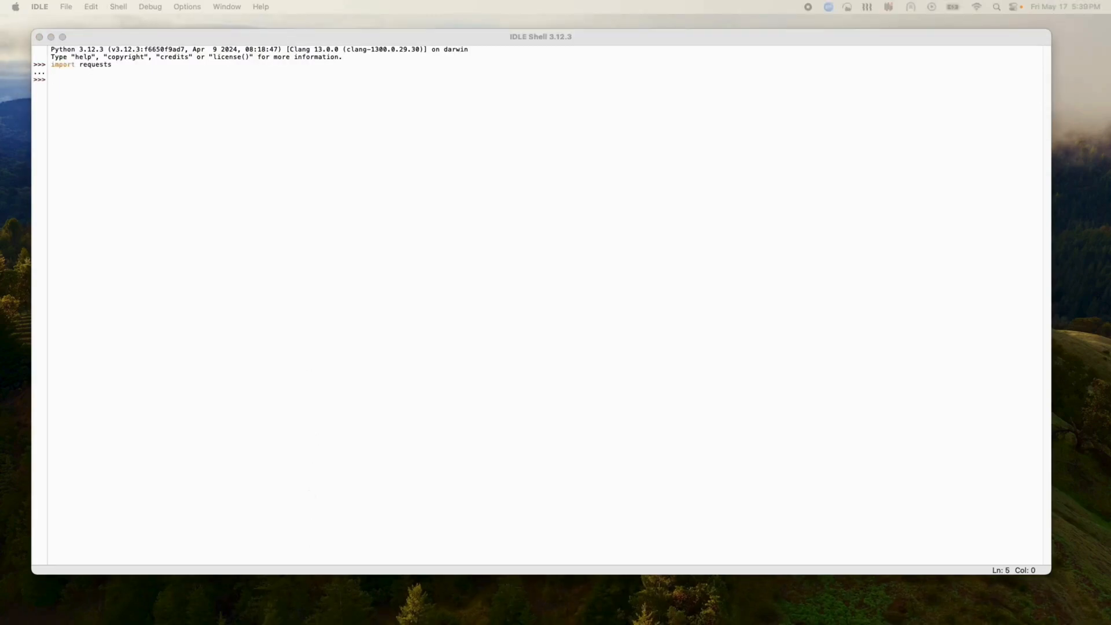
type("url = \"https://api.nightfall.ai/v3/scan\"")
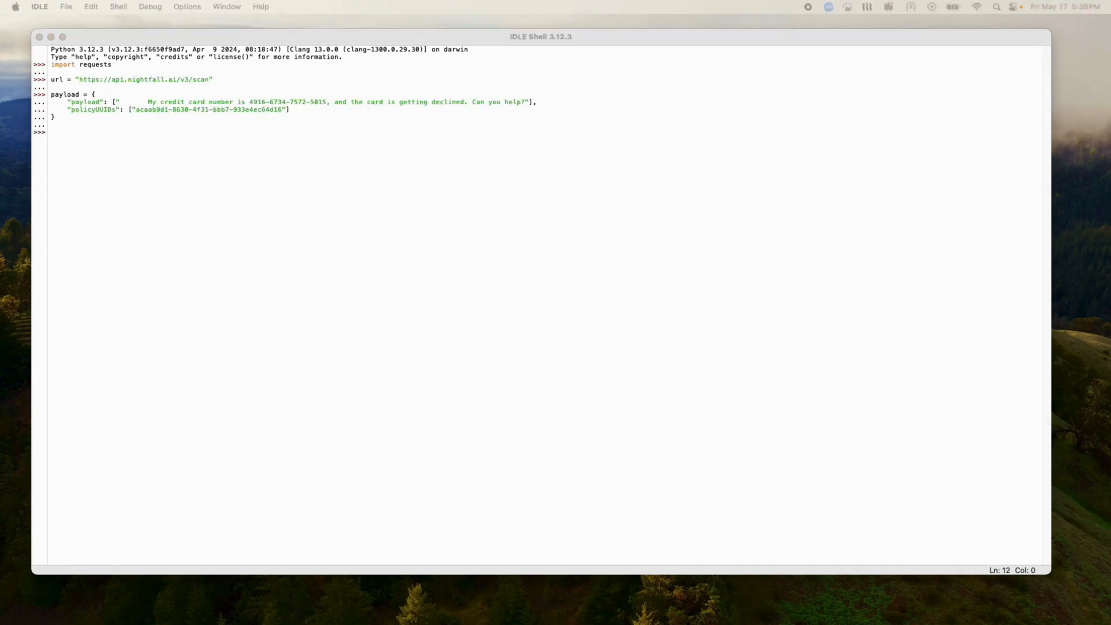
type("headers = {")
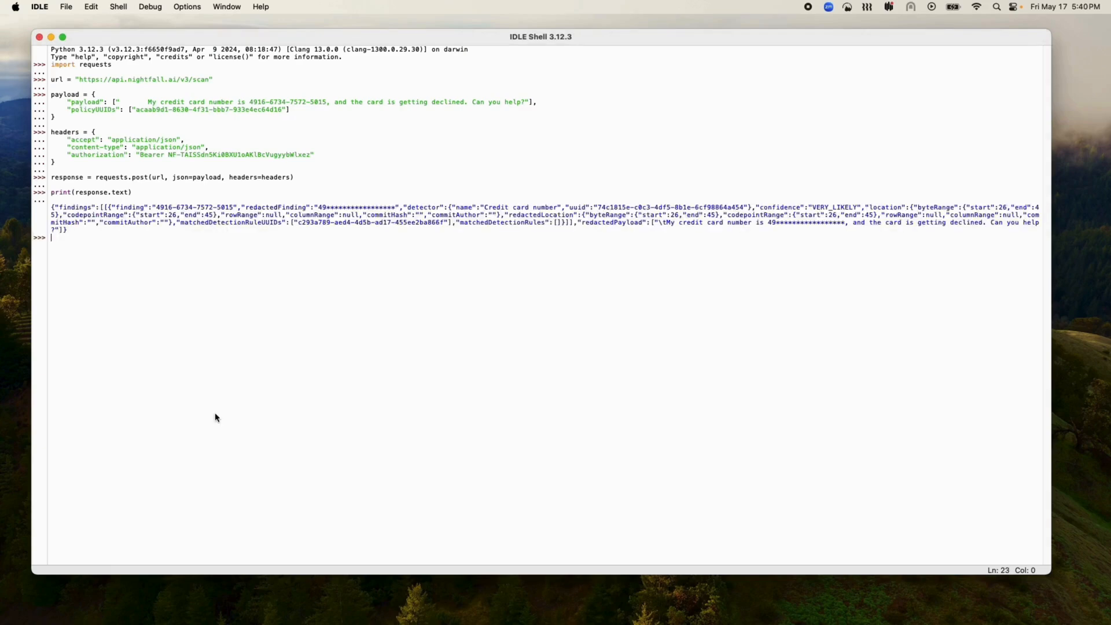
mouse_move(284, 373)
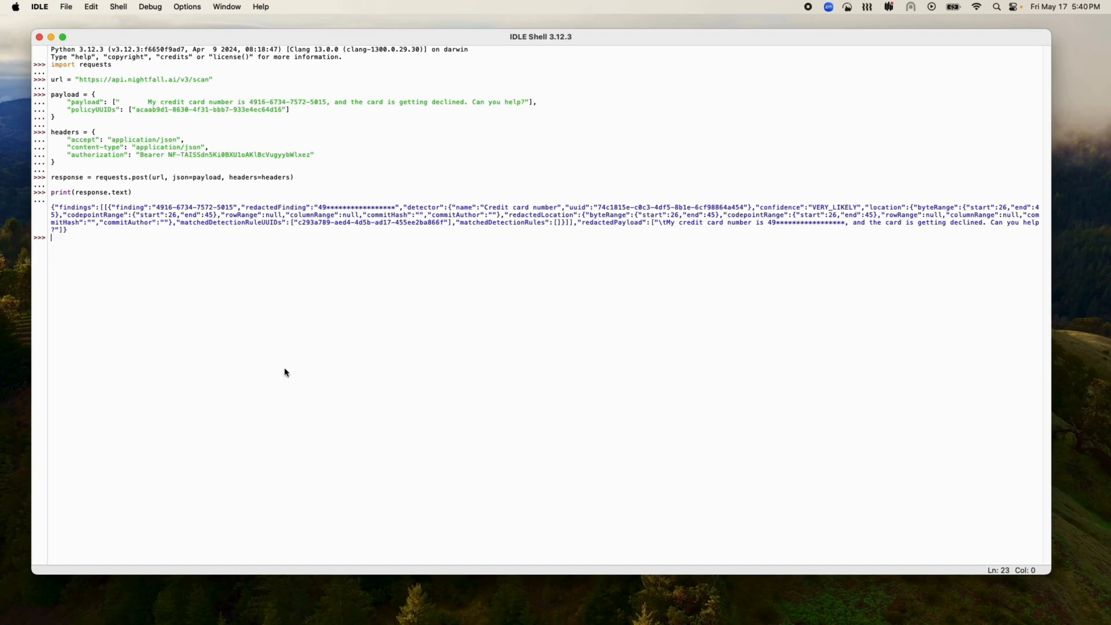
mouse_move(548, 209)
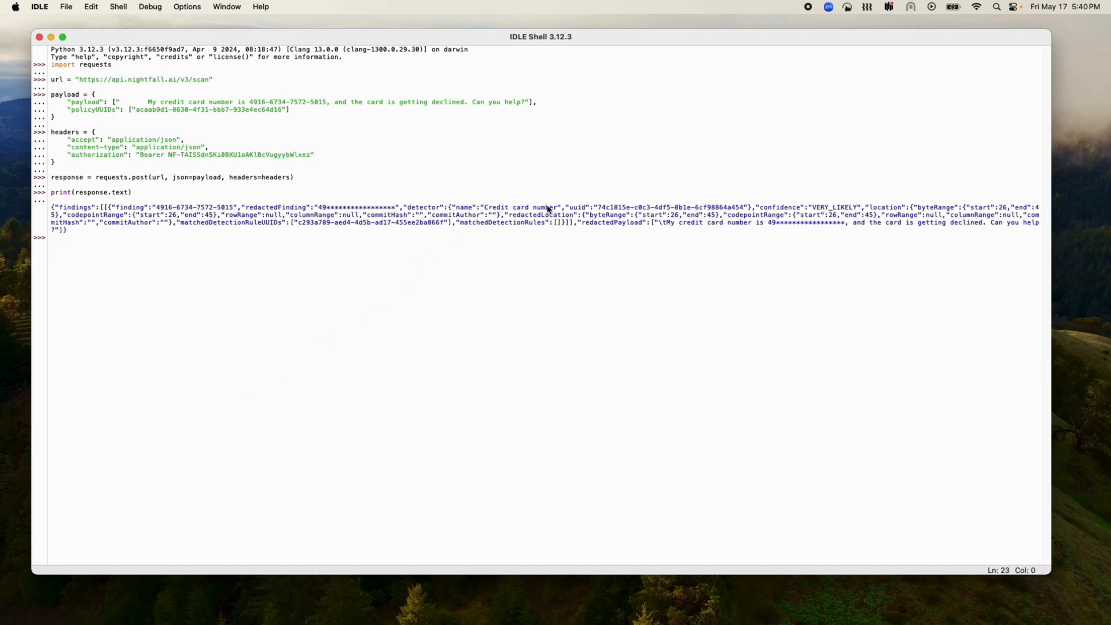
mouse_move(364, 227)
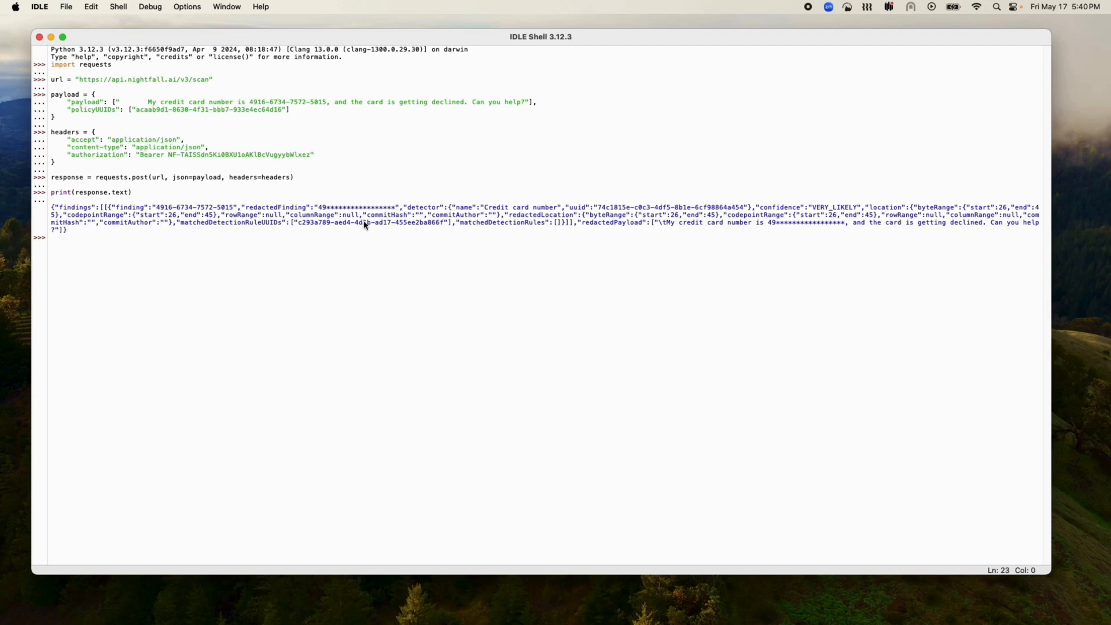